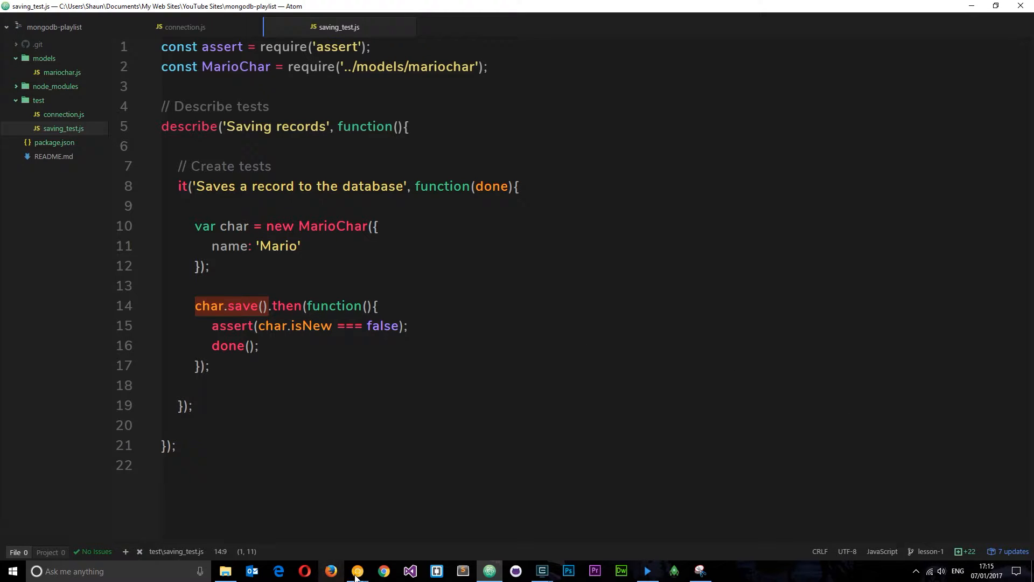
Step: Bring Google Chrome with the robomongo.org site to the front
{"action": "left_click", "coordinate": [358, 571]}
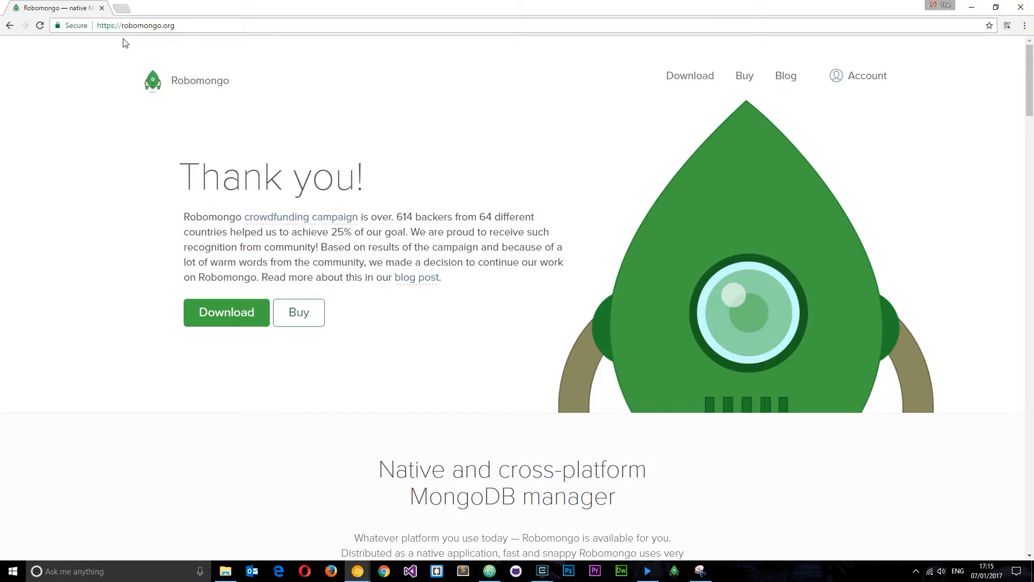
{"action": "mouse_move", "coordinate": [260, 106]}
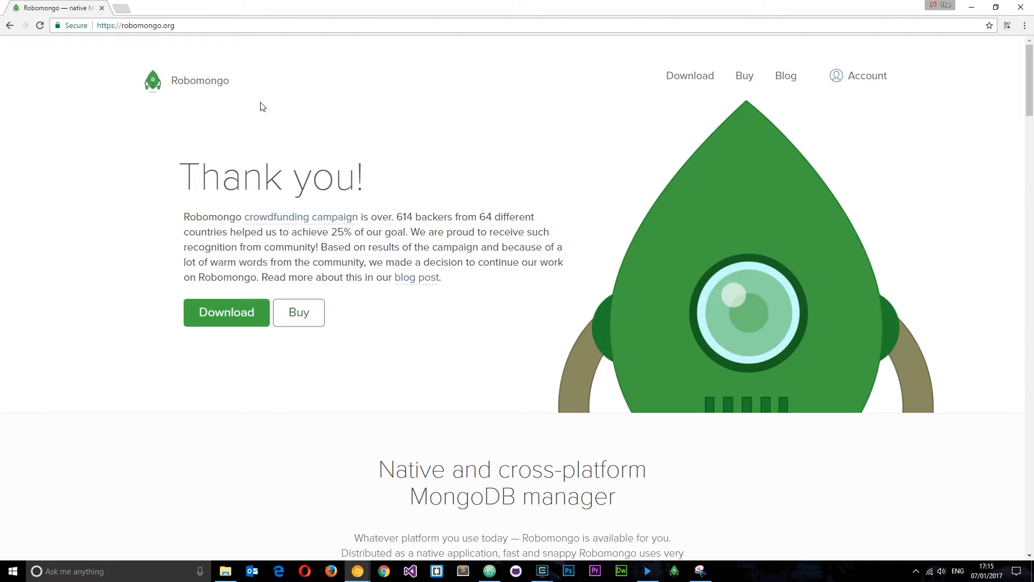
{"action": "mouse_move", "coordinate": [159, 308]}
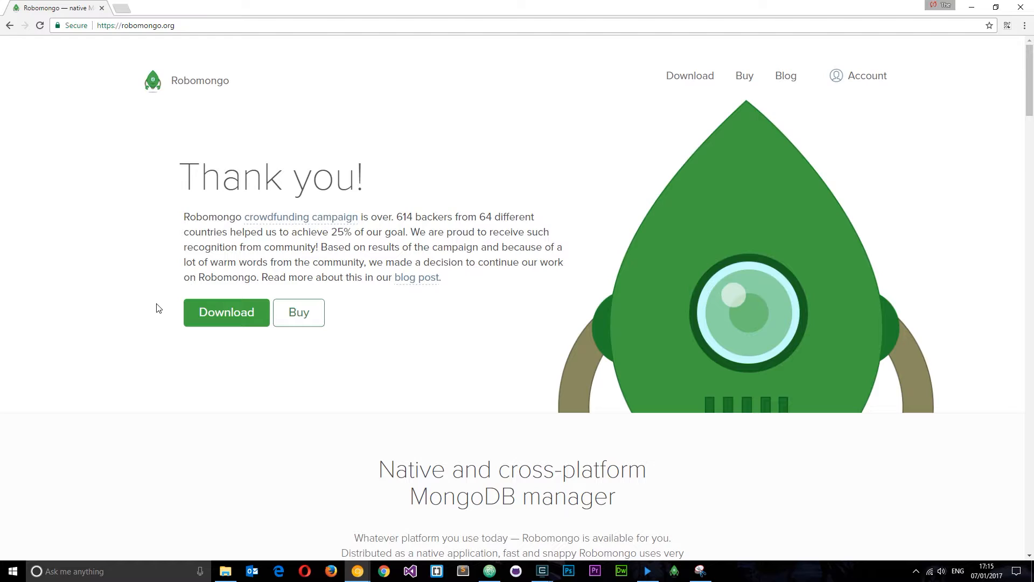
{"action": "mouse_move", "coordinate": [524, 528]}
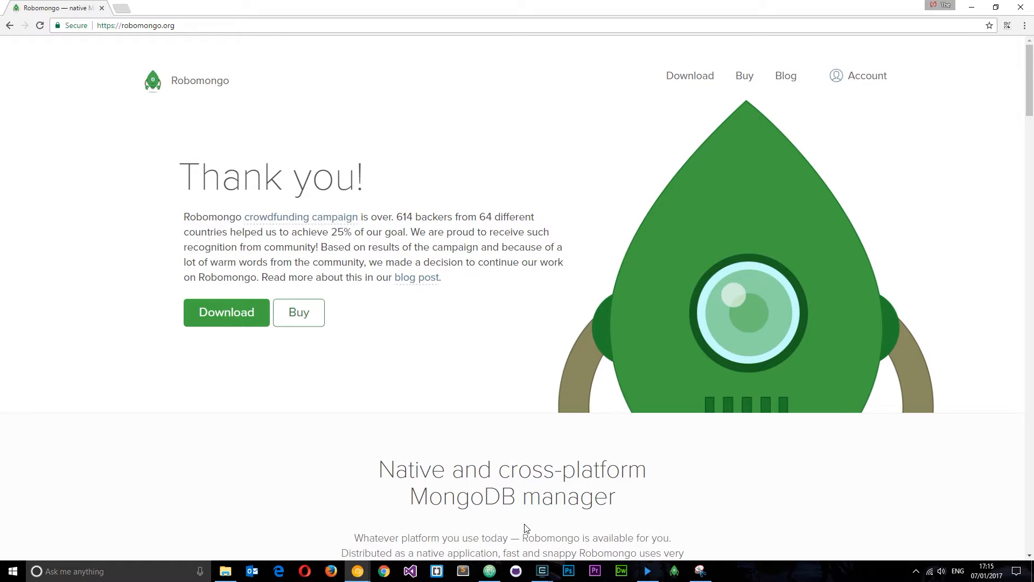
{"action": "mouse_move", "coordinate": [798, 414]}
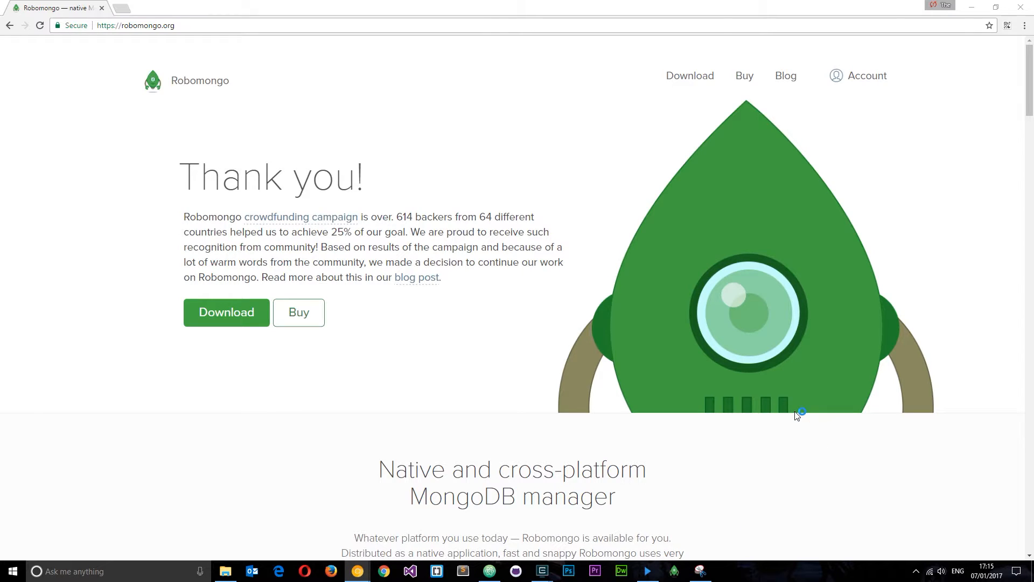
Step: Launch Robomongo, confirm the localhost:27017 connection settings and connect to the server
{"action": "left_click", "coordinate": [673, 571]}
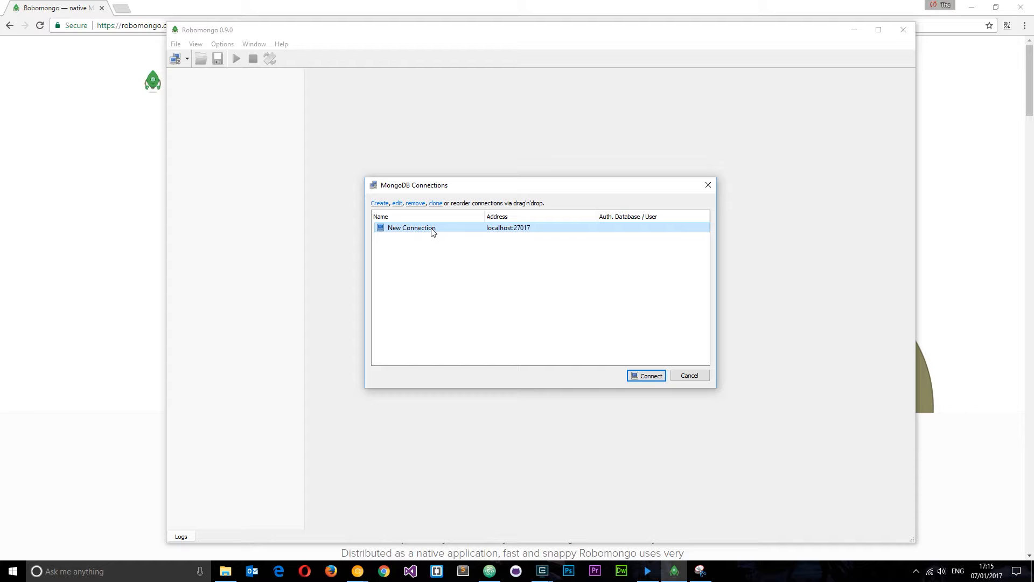
{"action": "double_click", "coordinate": [412, 227]}
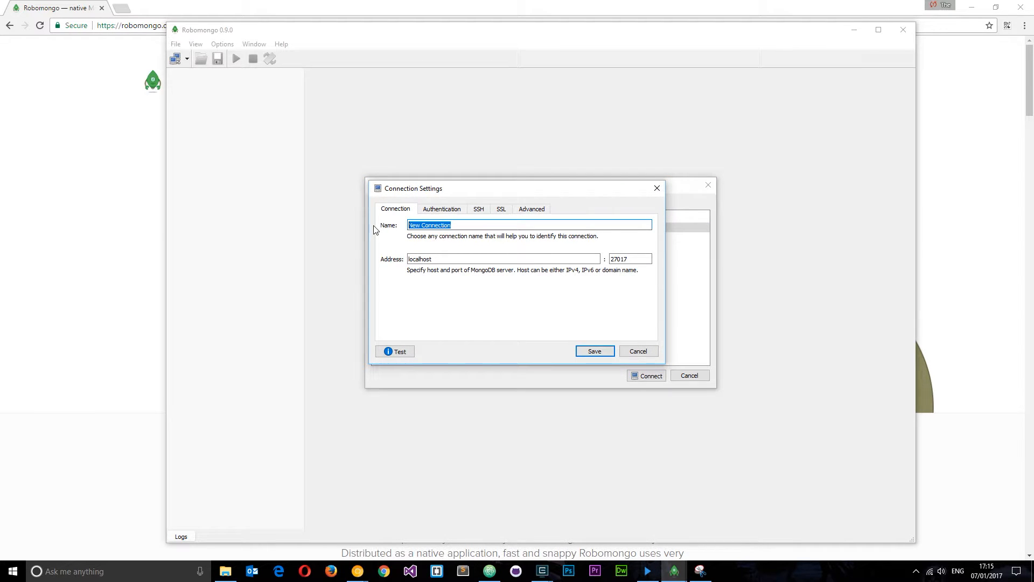
{"action": "left_click", "coordinate": [503, 259]}
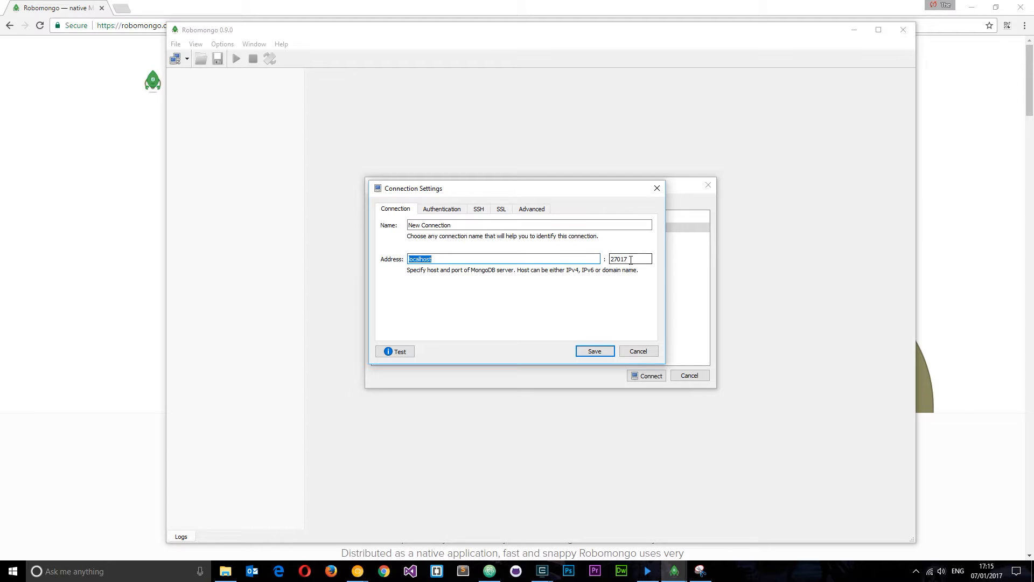
{"action": "left_click", "coordinate": [593, 350]}
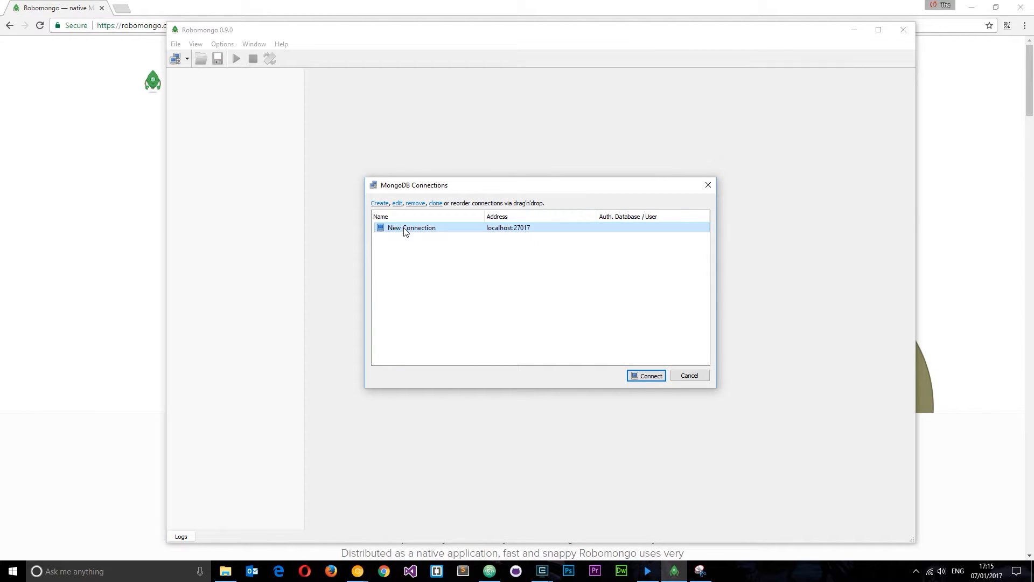
{"action": "left_click", "coordinate": [646, 375]}
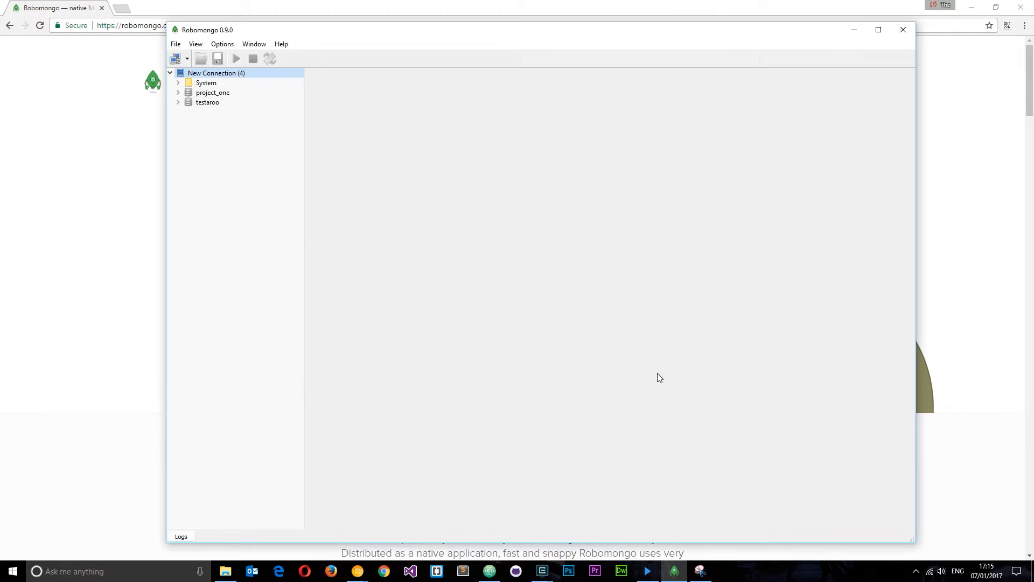
{"action": "left_click", "coordinate": [212, 93]}
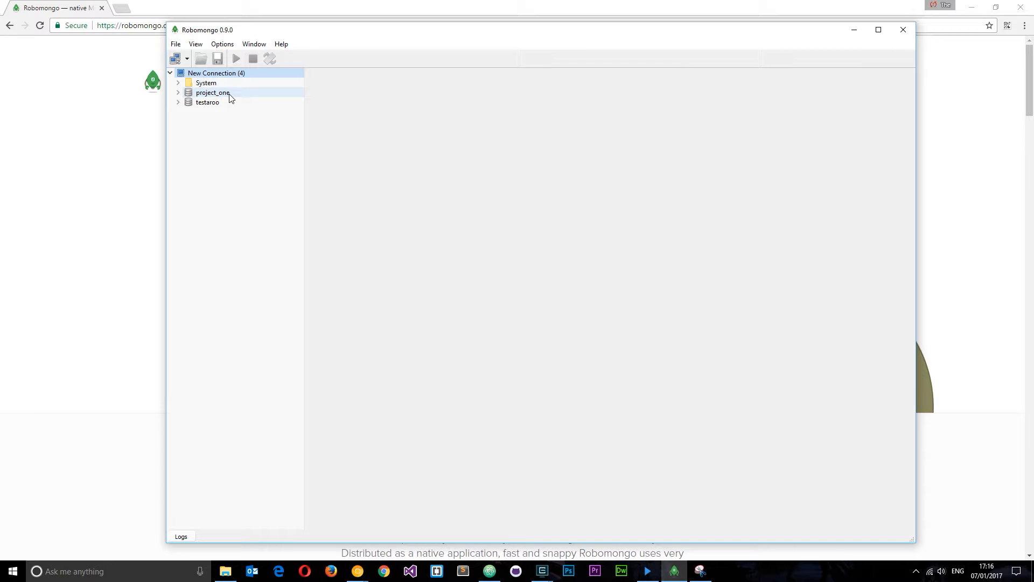
{"action": "left_click", "coordinate": [207, 103]}
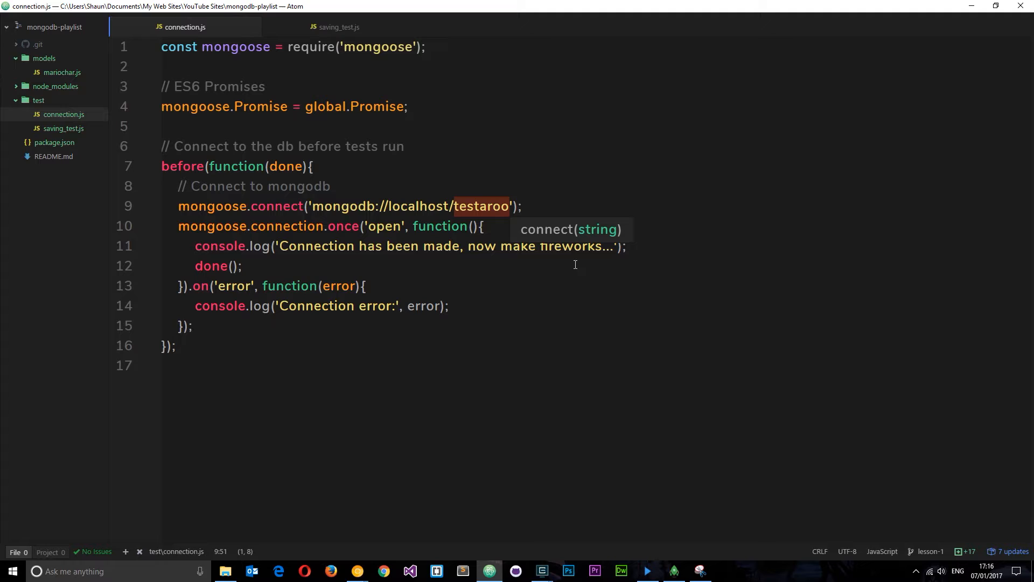
{"action": "mouse_move", "coordinate": [658, 301]}
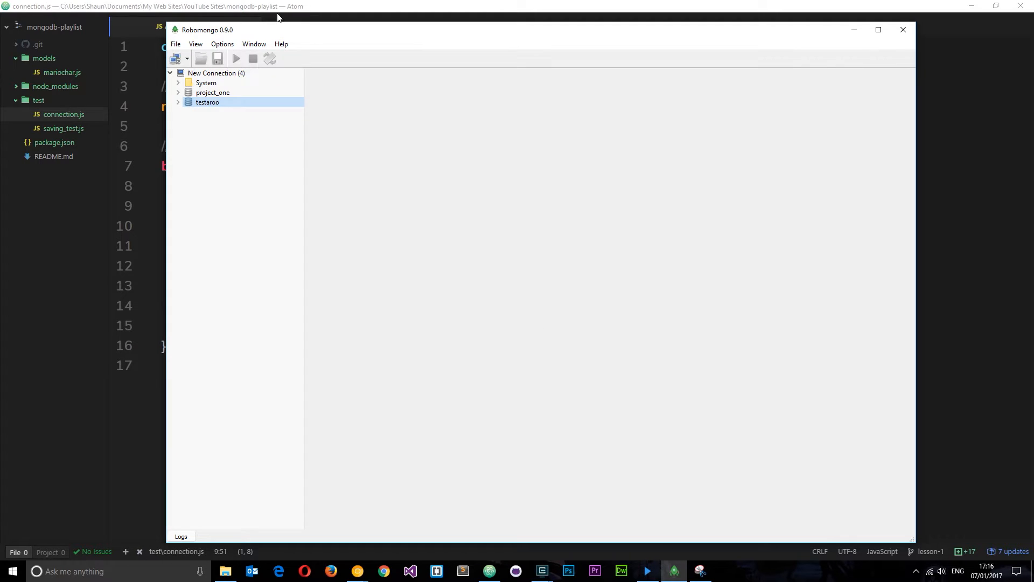
{"action": "mouse_move", "coordinate": [286, 207]}
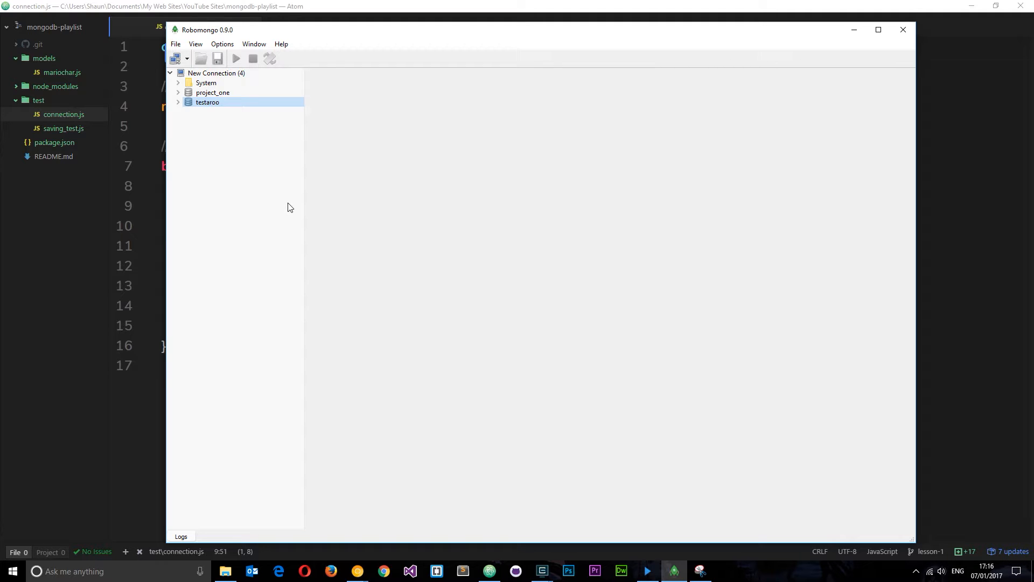
Step: Expand testaroo and its Collections to reveal mariochars, then return to Atom
{"action": "left_click", "coordinate": [178, 102]}
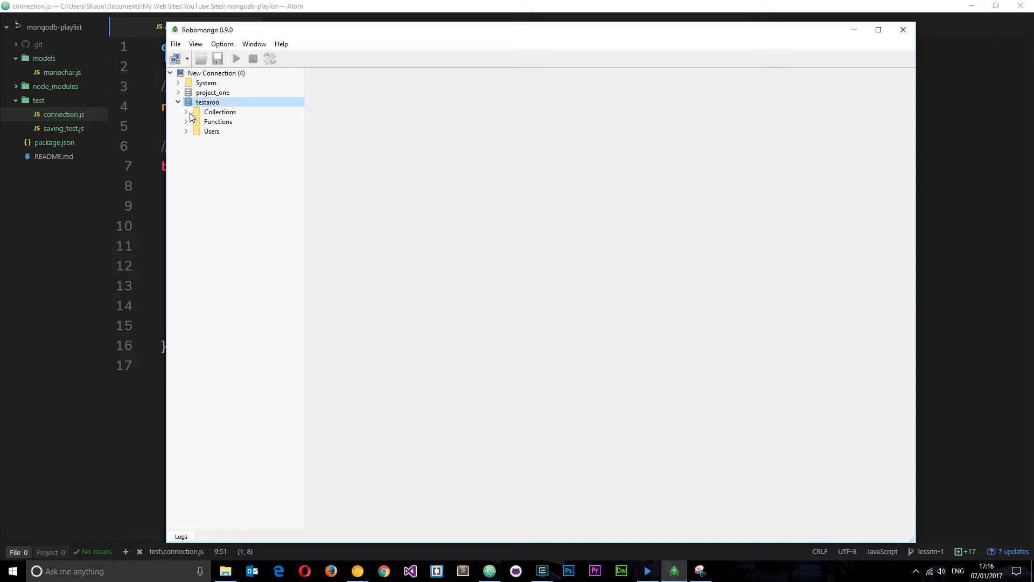
{"action": "left_click", "coordinate": [187, 111]}
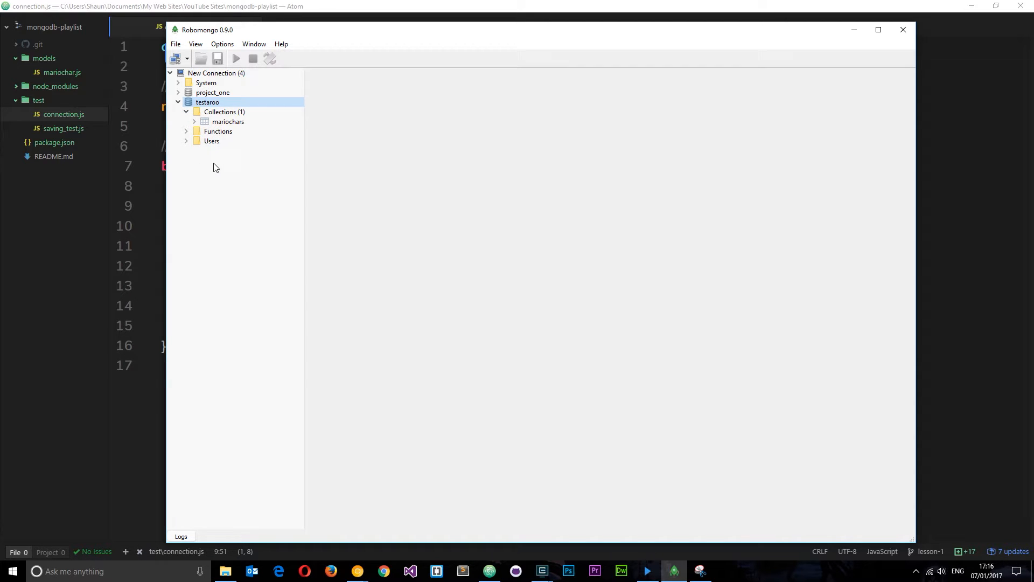
{"action": "left_click", "coordinate": [228, 121]}
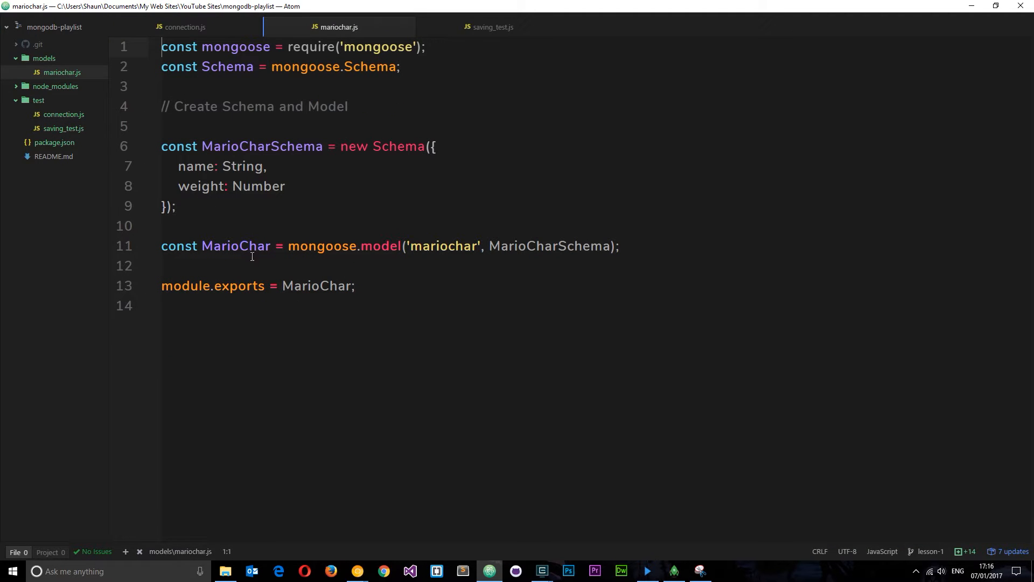
Step: Highlight words on the mongoose.model line of mariochar.js
{"action": "double_click", "coordinate": [375, 246]}
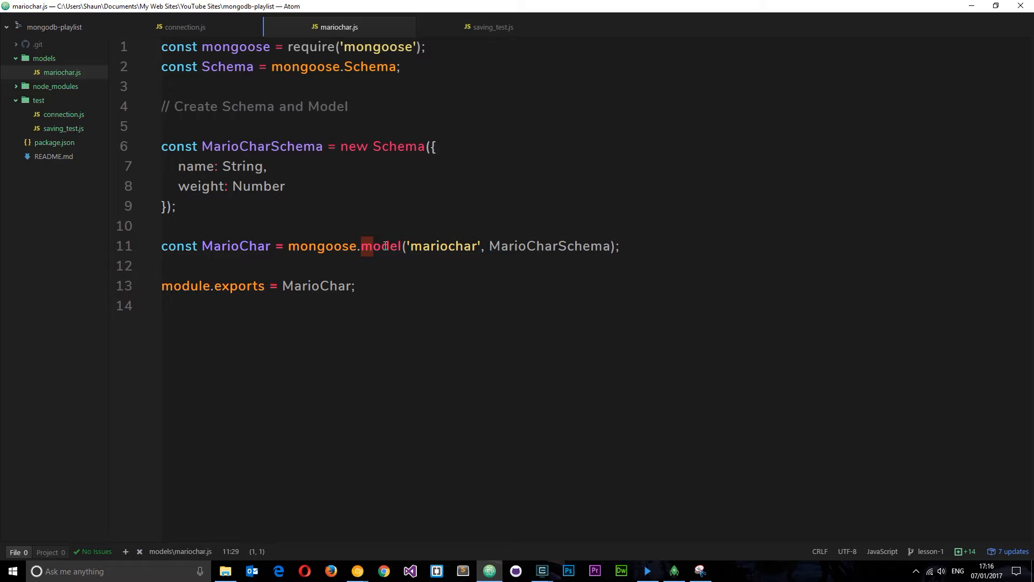
{"action": "double_click", "coordinate": [442, 246]}
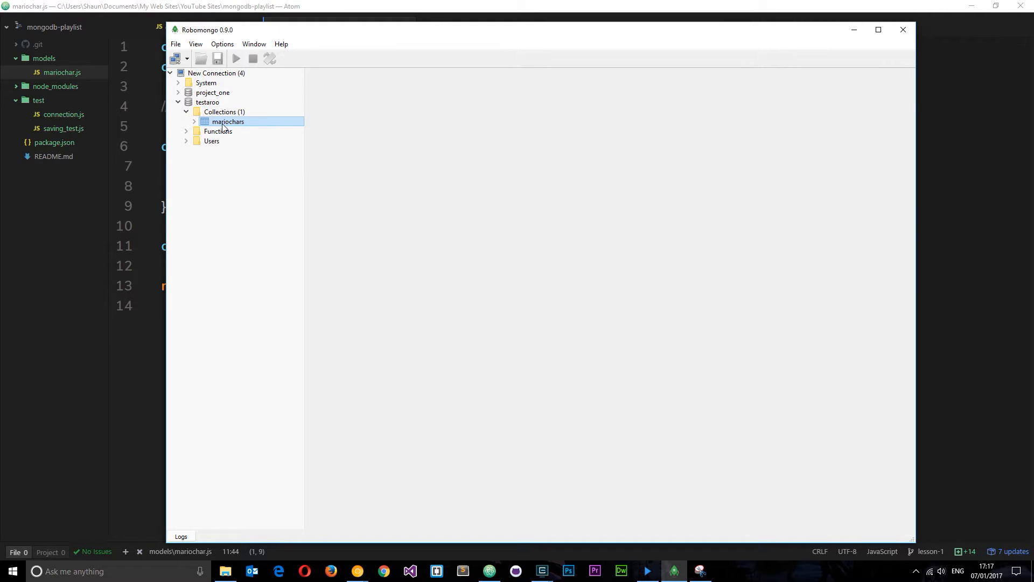
Step: View the mariochars documents and expand all four to show name Mario, then return to Atom
{"action": "double_click", "coordinate": [228, 121]}
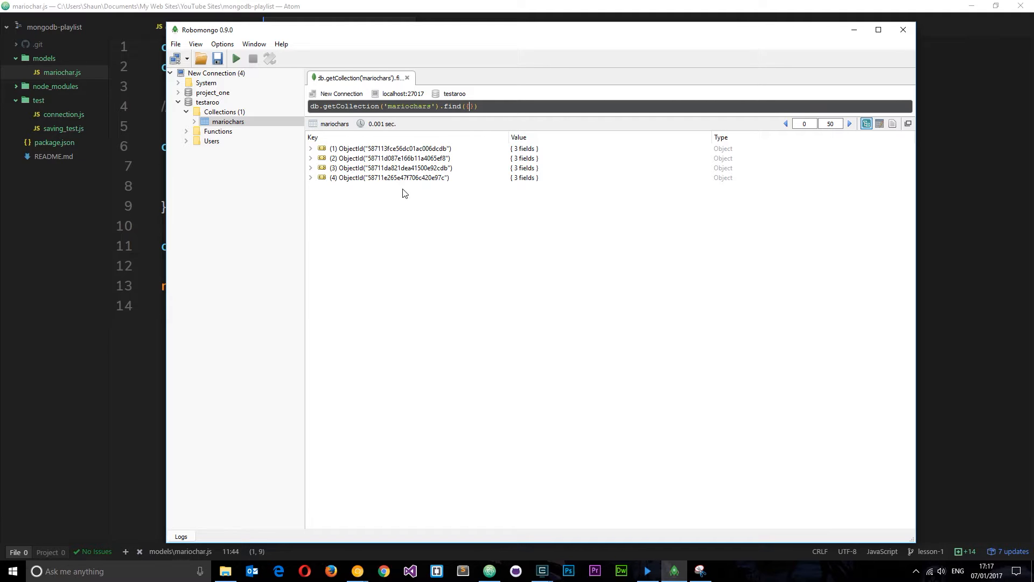
{"action": "left_click", "coordinate": [389, 148]}
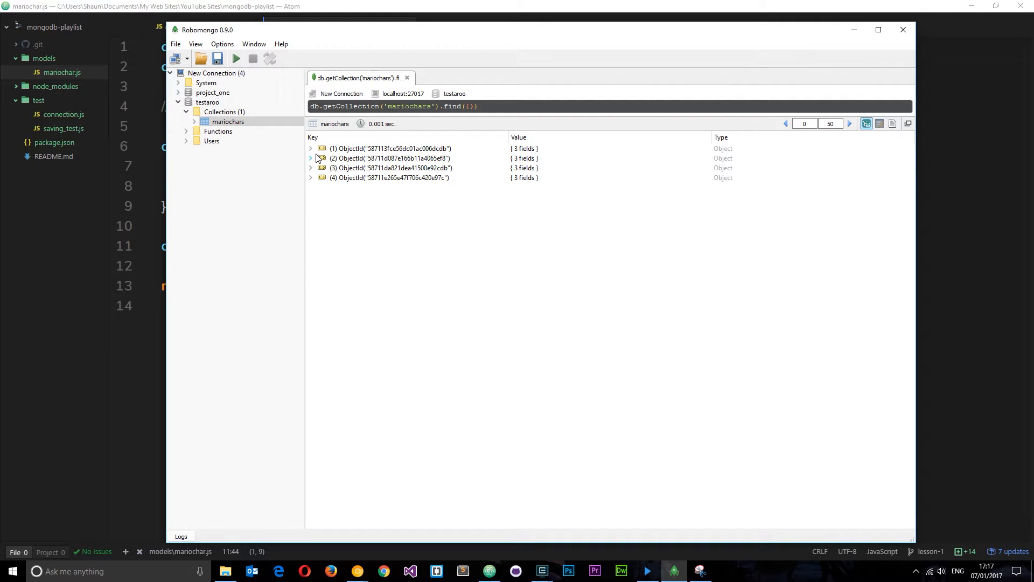
{"action": "left_click", "coordinate": [310, 148]}
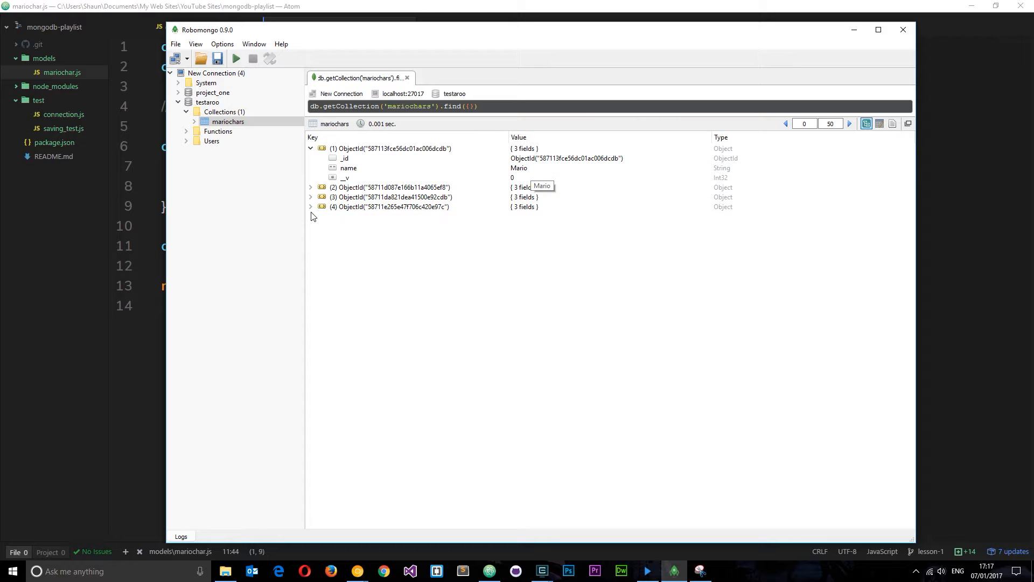
{"action": "left_click", "coordinate": [310, 186]}
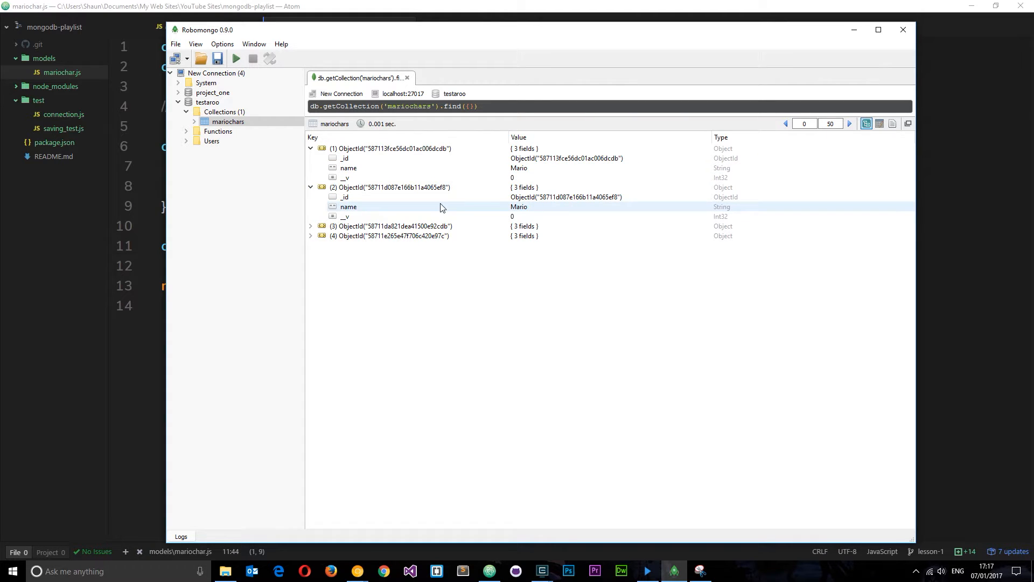
{"action": "left_click", "coordinate": [311, 226]}
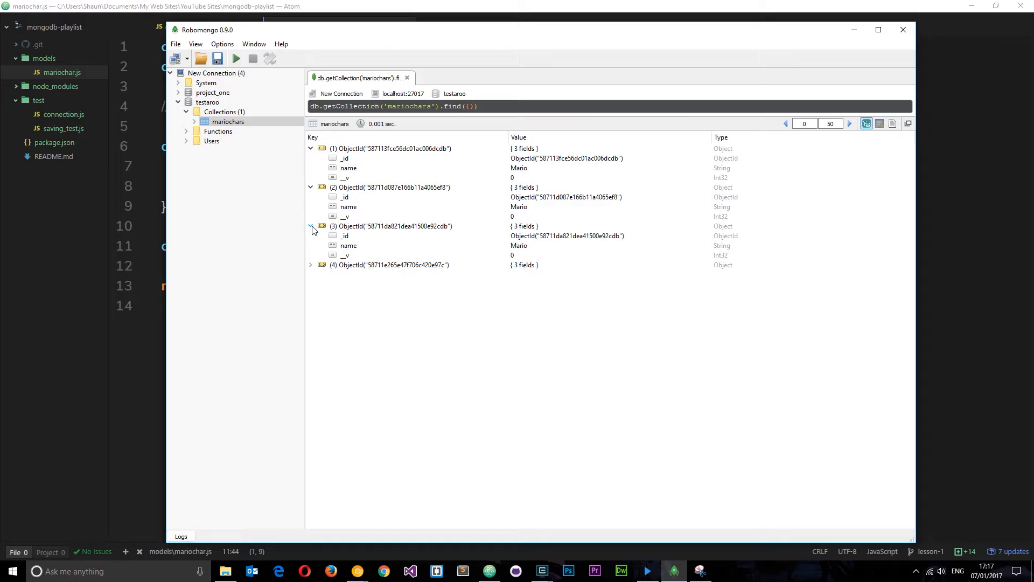
{"action": "left_click", "coordinate": [393, 265]}
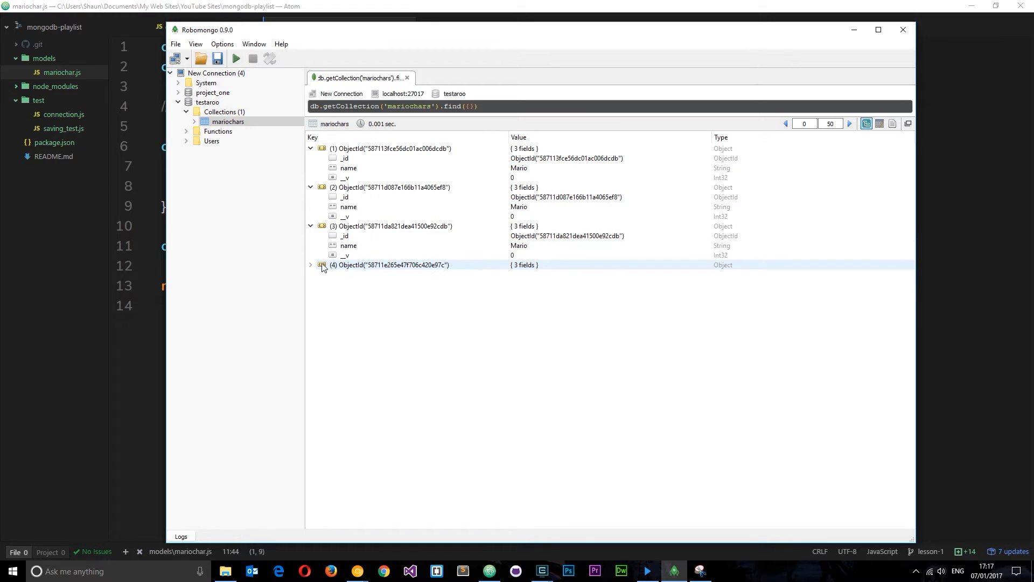
{"action": "left_click", "coordinate": [310, 265]}
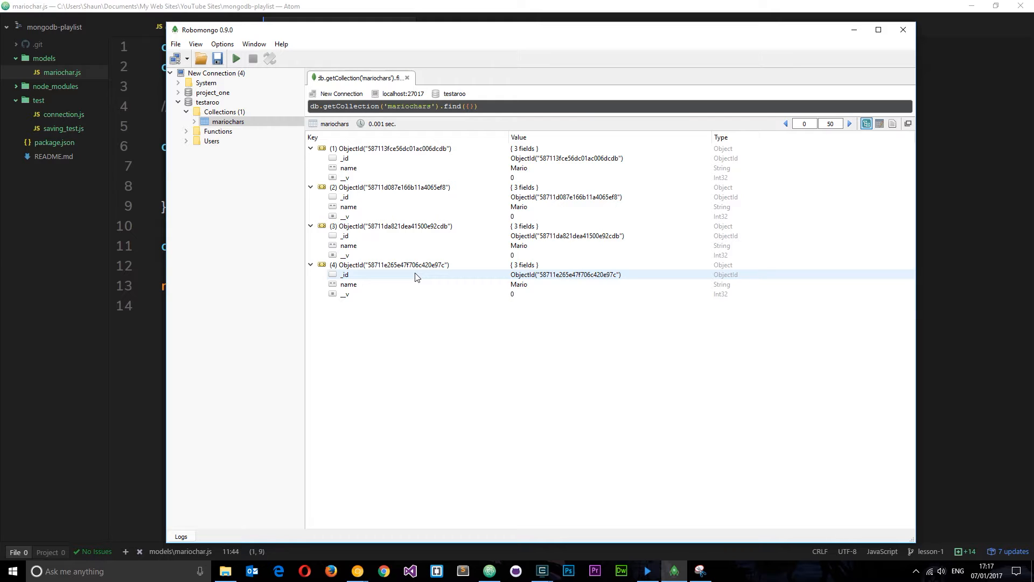
{"action": "left_click", "coordinate": [487, 571]}
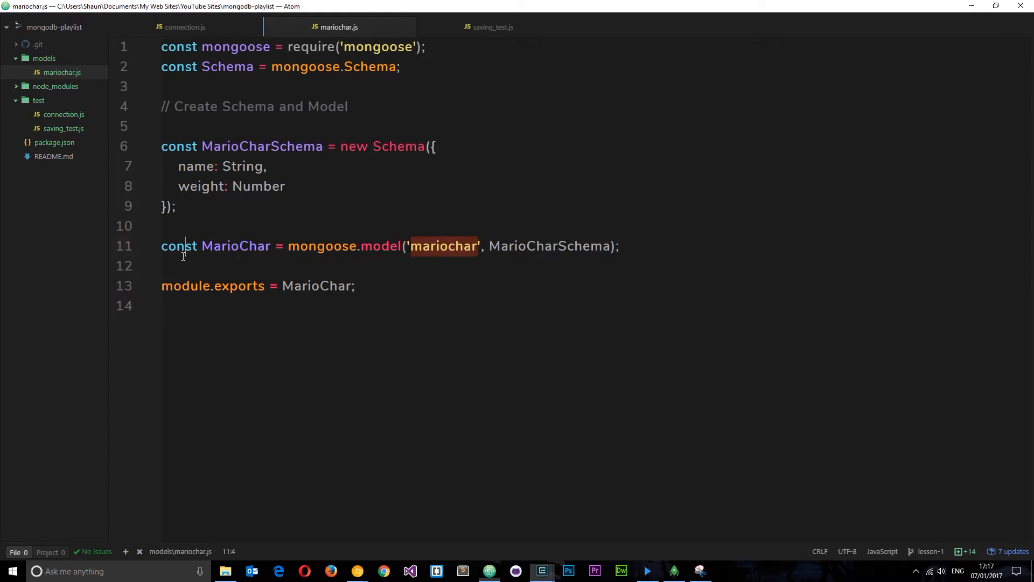
Step: Switch to saving_test.js showing the test that saves a Mario record
{"action": "left_click", "coordinate": [492, 27]}
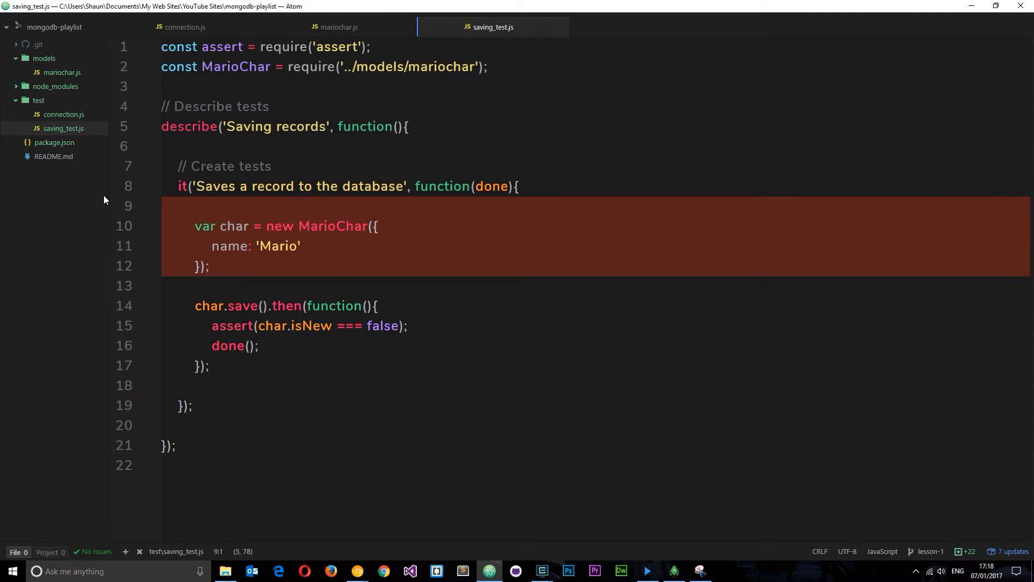
{"action": "mouse_move", "coordinate": [287, 385]}
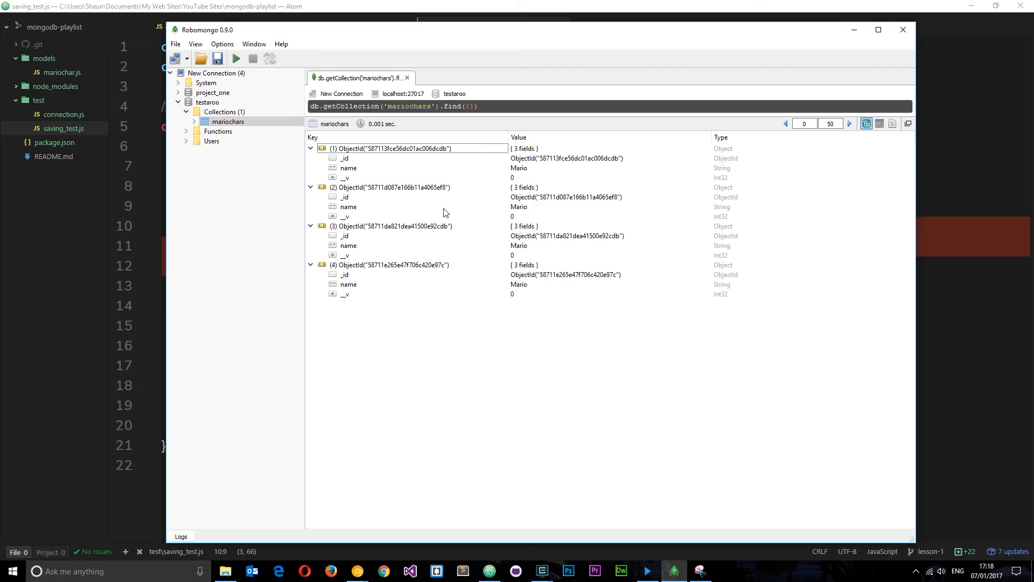
Step: Collapse all four expanded Mario documents in the mariochars results
{"action": "left_click", "coordinate": [345, 159]}
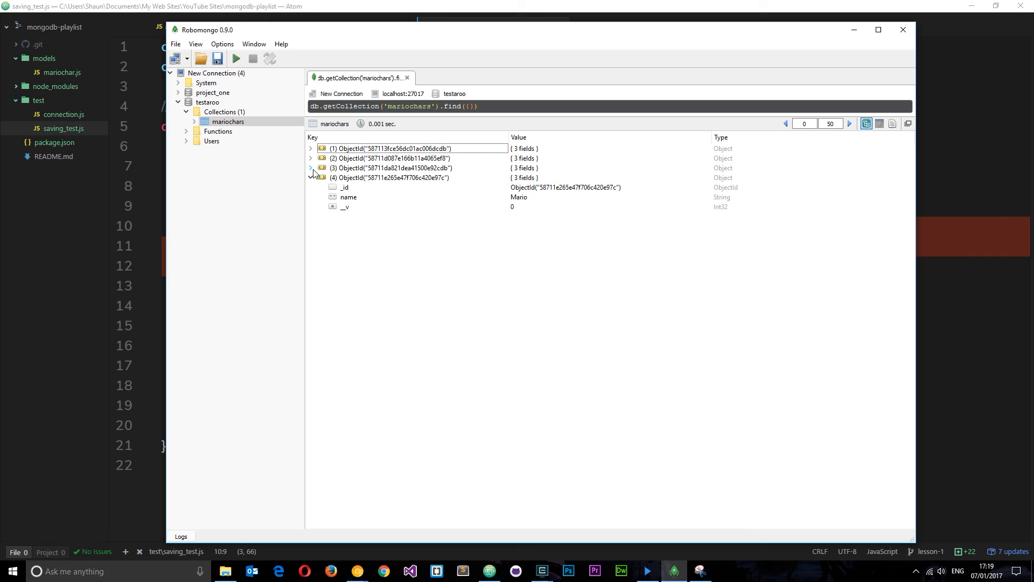
{"action": "left_click", "coordinate": [310, 178]}
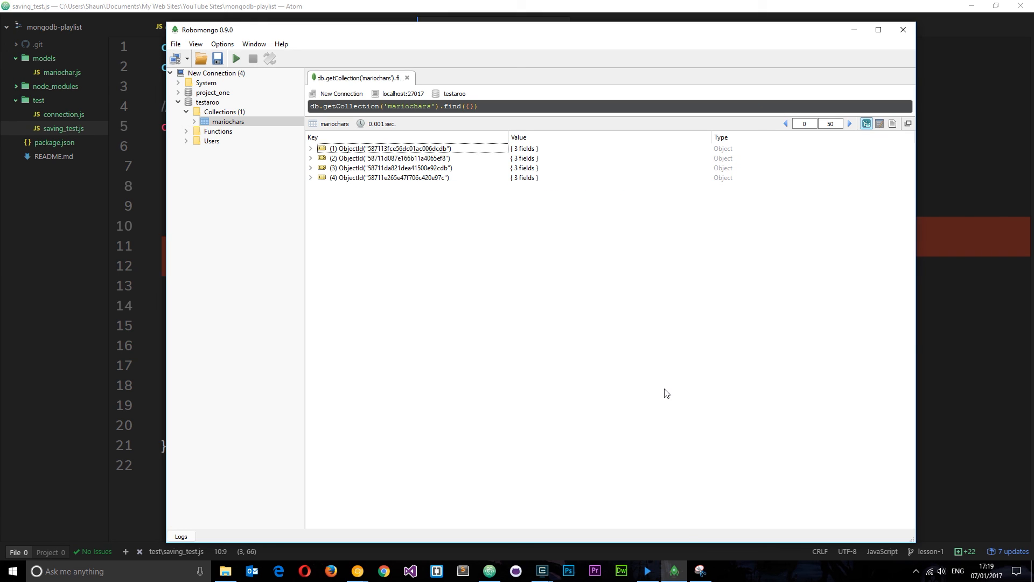